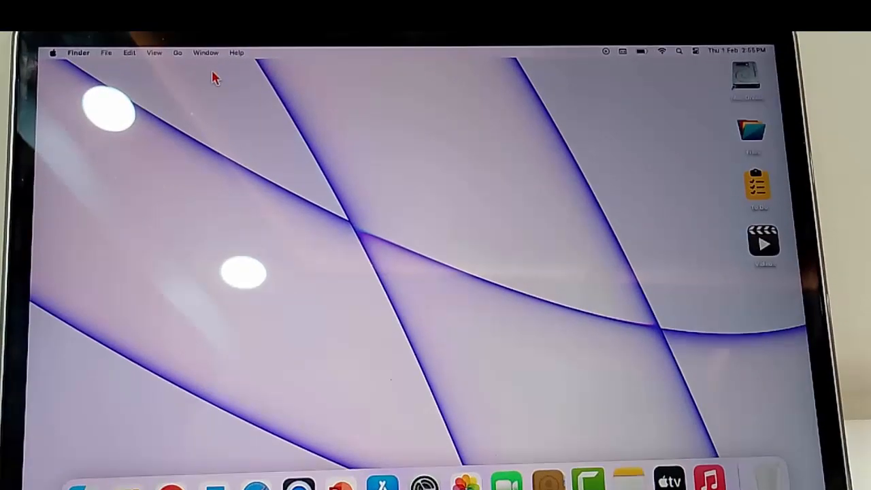
Open System Settings from the Apple menu, landing on the Appearance pane.
{"action": "left_click", "coordinate": [695, 52]}
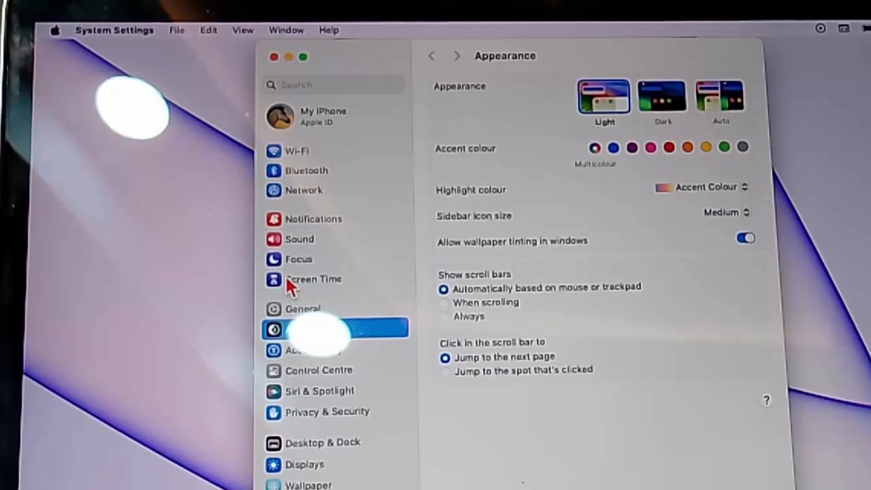
Go to Screen Time and bring up the App & Website Activity setup prompt.
{"action": "left_click", "coordinate": [313, 279]}
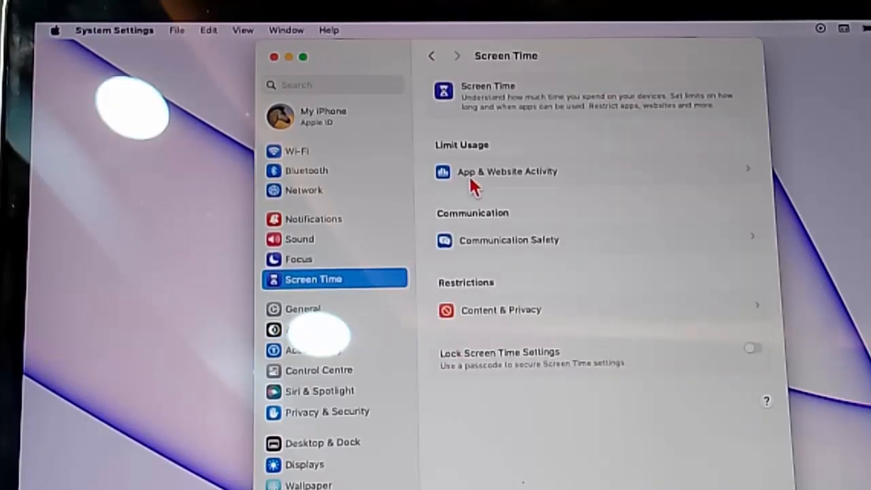
{"action": "mouse_move", "coordinate": [569, 189]}
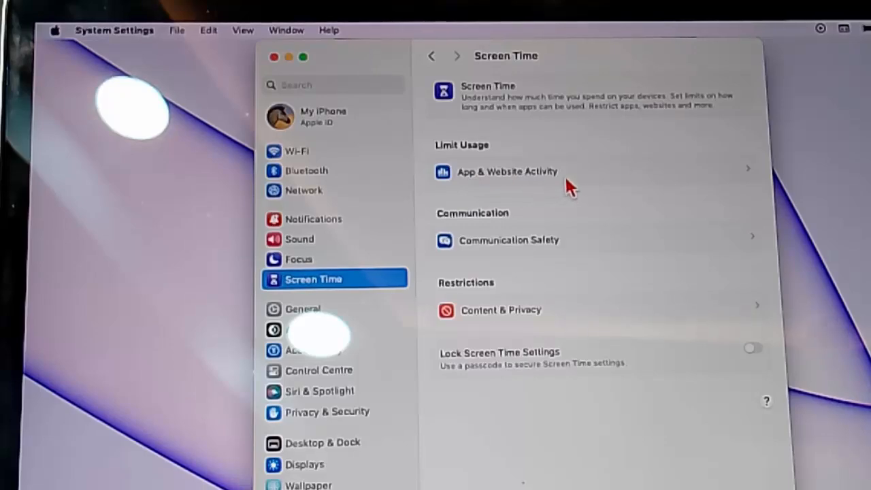
{"action": "left_click", "coordinate": [506, 171]}
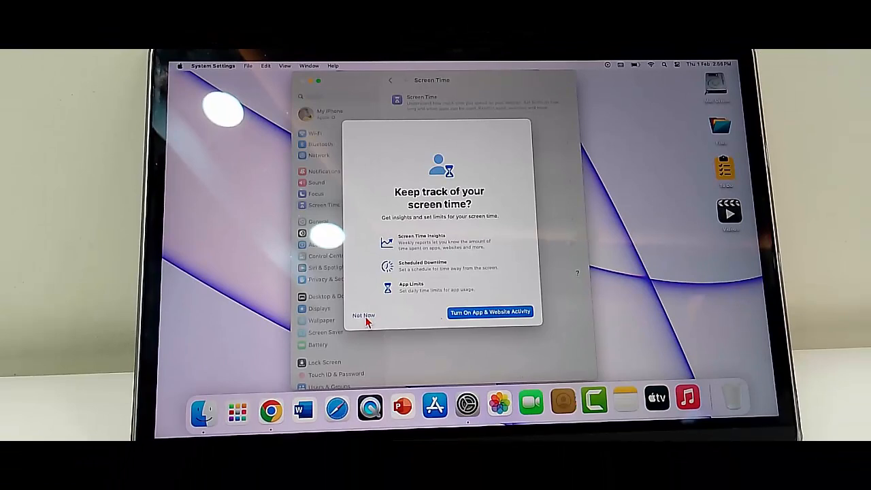
Choose Not Now to decline Screen Time tracking and close System Settings.
{"action": "left_click", "coordinate": [362, 316]}
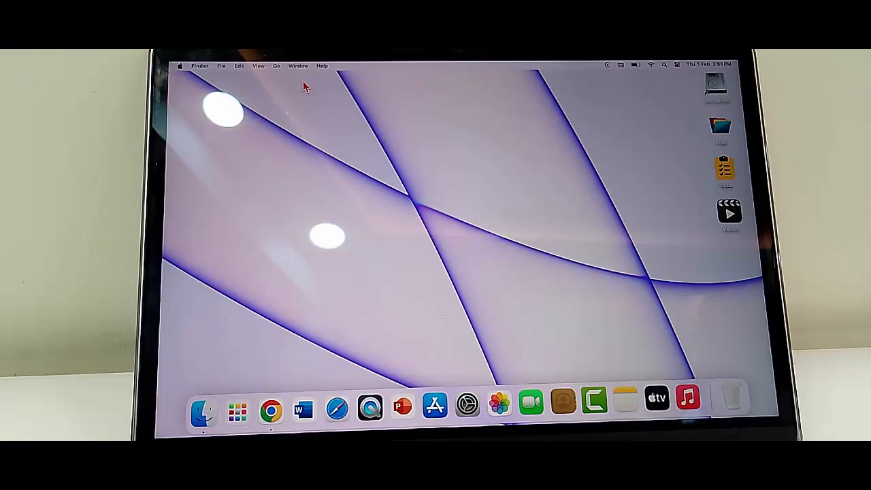
{"action": "mouse_move", "coordinate": [180, 68]}
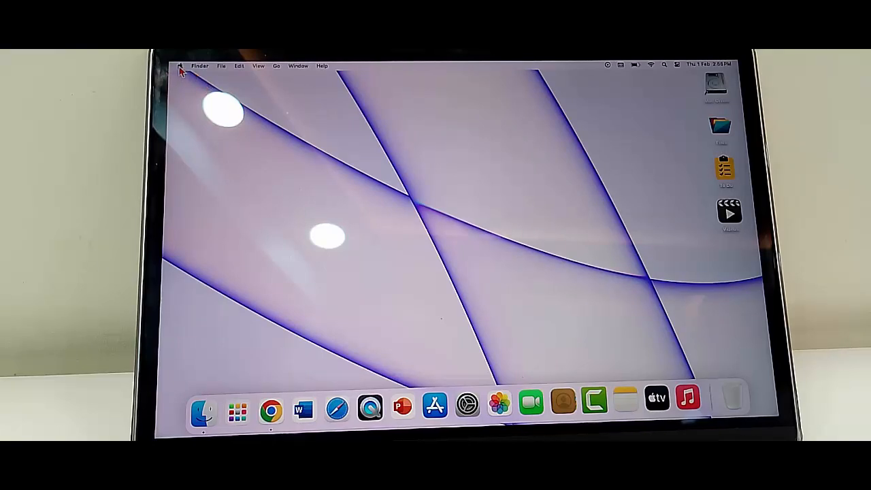
Reopen System Settings from the Apple menu and show the Battery pane with its usage charts.
{"action": "left_click", "coordinate": [180, 66]}
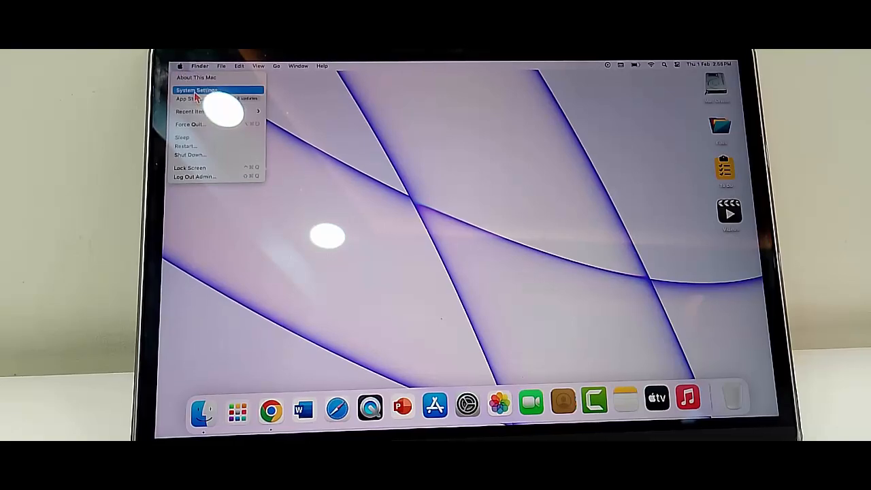
{"action": "left_click", "coordinate": [199, 90]}
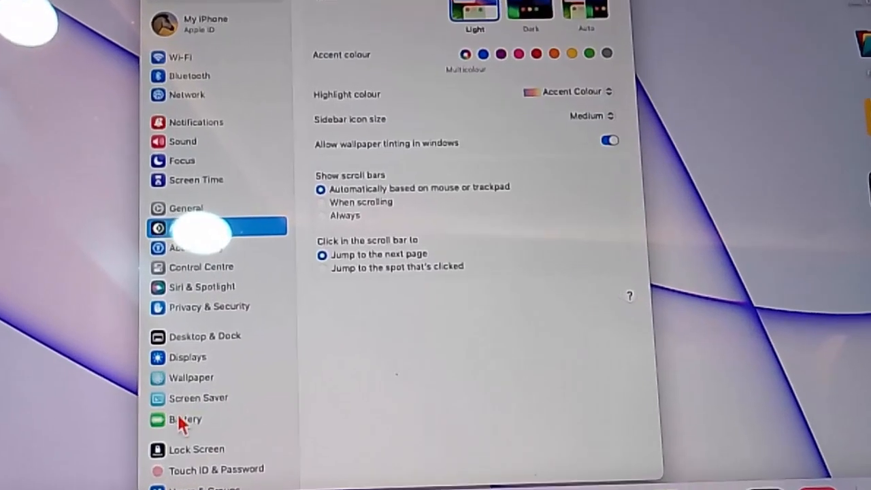
{"action": "left_click", "coordinate": [184, 420]}
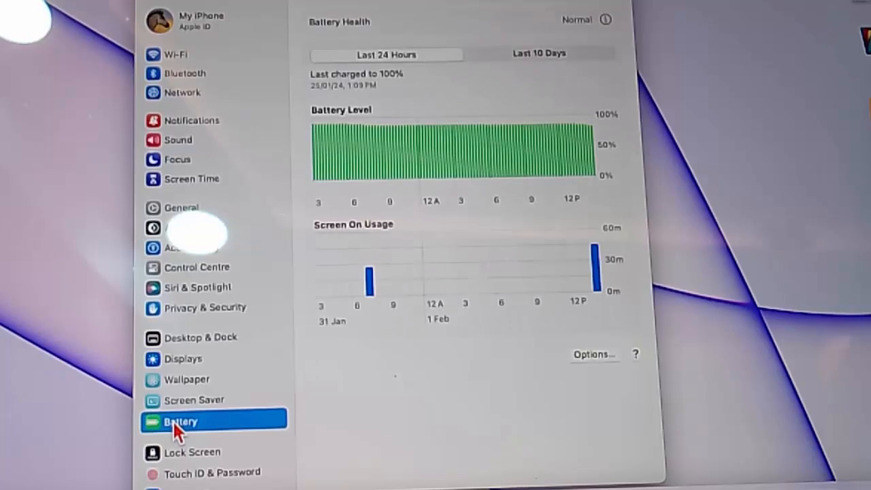
{"action": "mouse_move", "coordinate": [490, 38]}
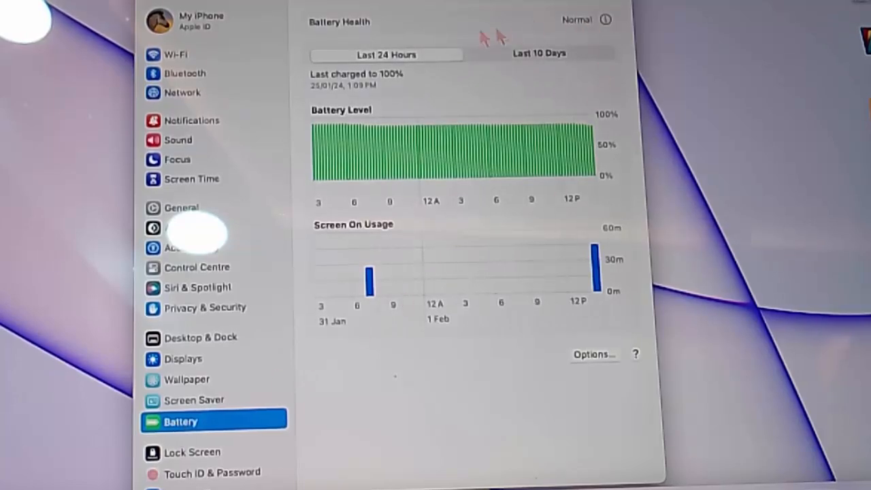
{"action": "mouse_move", "coordinate": [606, 20]}
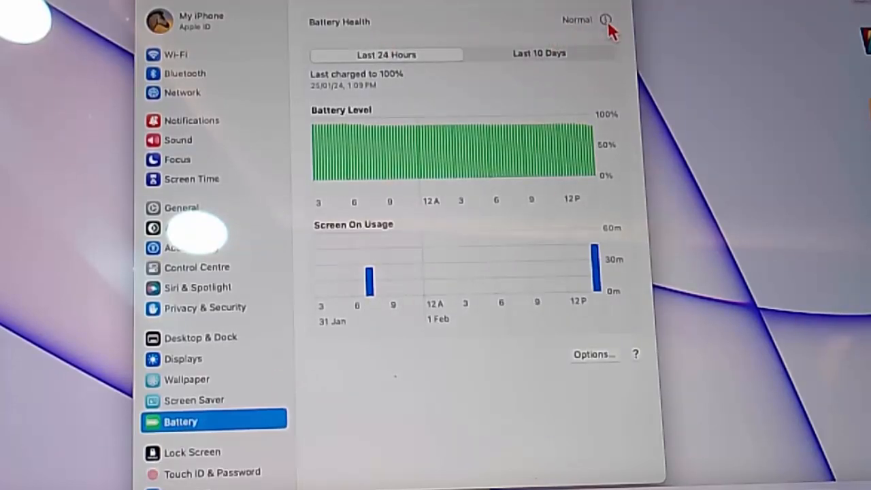
Show Battery Health details: Normal condition, 98% maximum capacity, optimised charging on.
{"action": "left_click", "coordinate": [605, 20]}
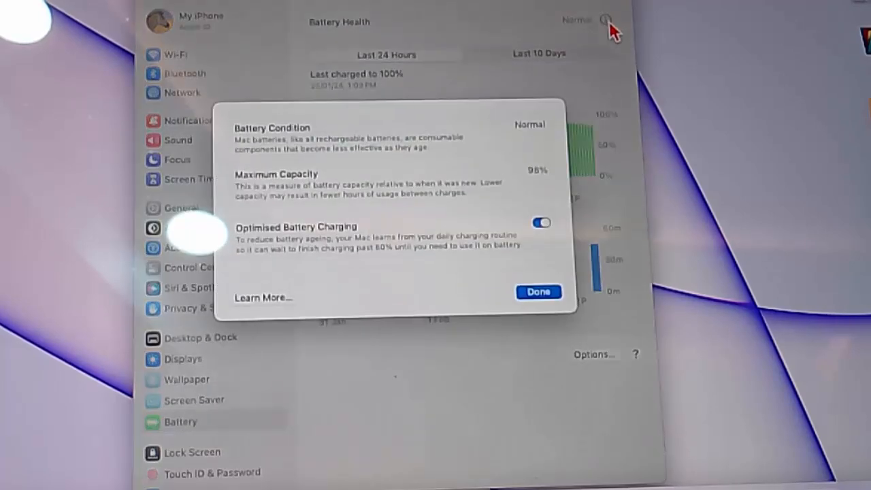
{"action": "mouse_move", "coordinate": [259, 193]}
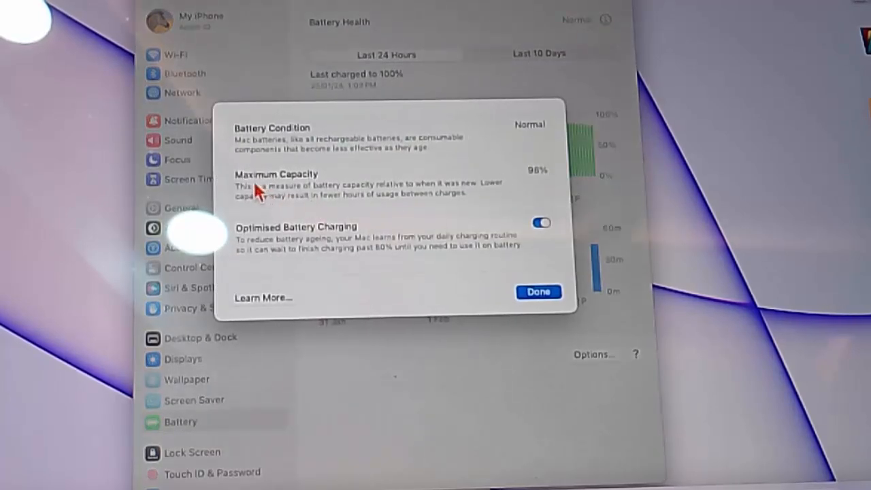
{"action": "mouse_move", "coordinate": [497, 252]}
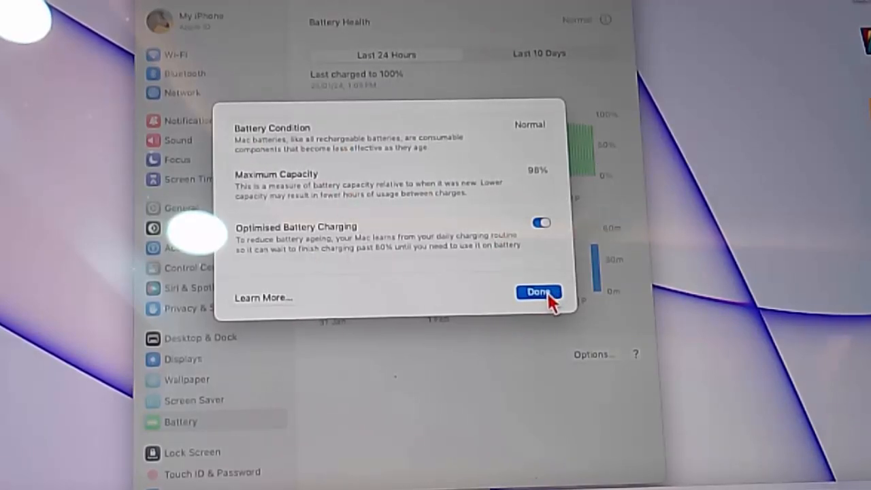
Dismiss the Battery Health details with Done, returning to the Battery charts.
{"action": "left_click", "coordinate": [538, 291]}
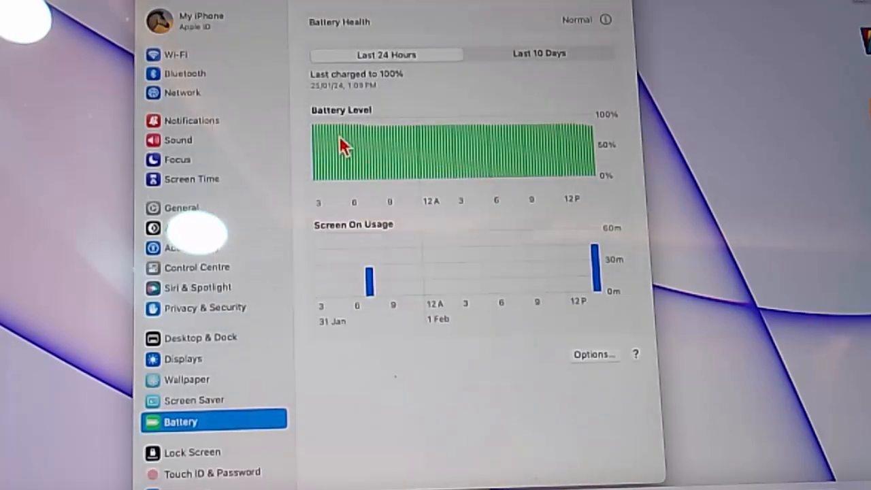
{"action": "mouse_move", "coordinate": [329, 245]}
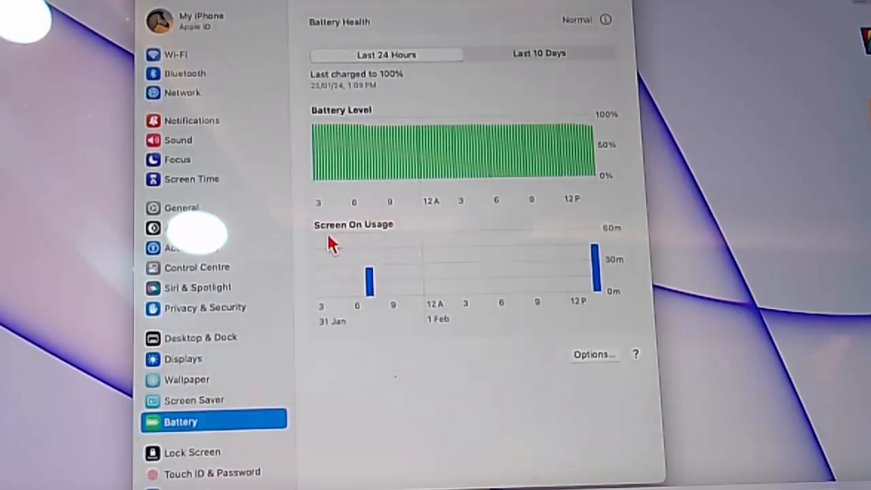
{"action": "mouse_move", "coordinate": [374, 252]}
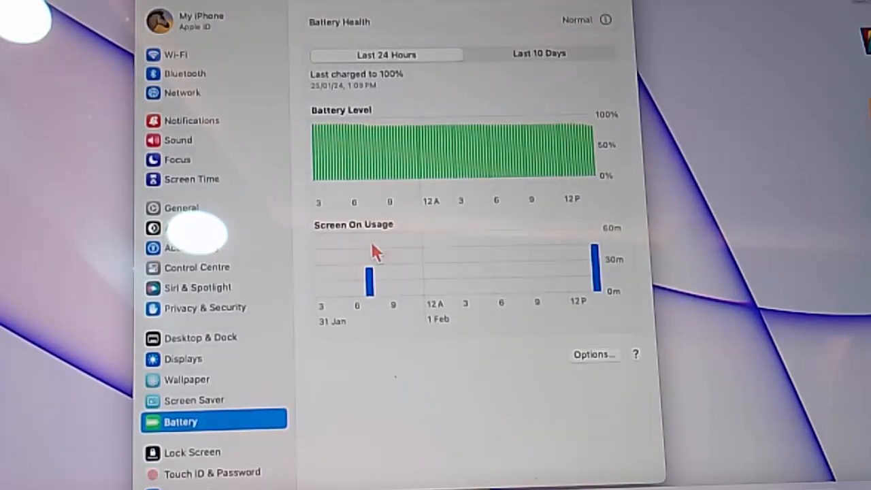
{"action": "mouse_move", "coordinate": [596, 356]}
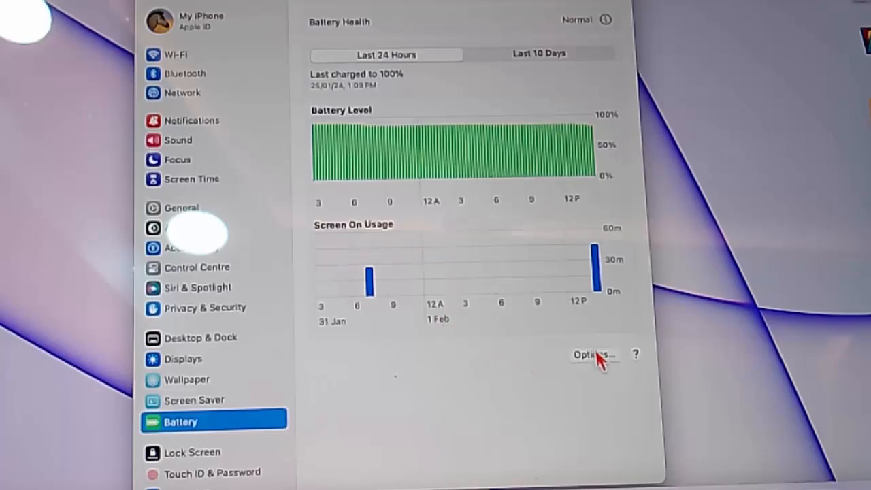
{"action": "left_click", "coordinate": [592, 354]}
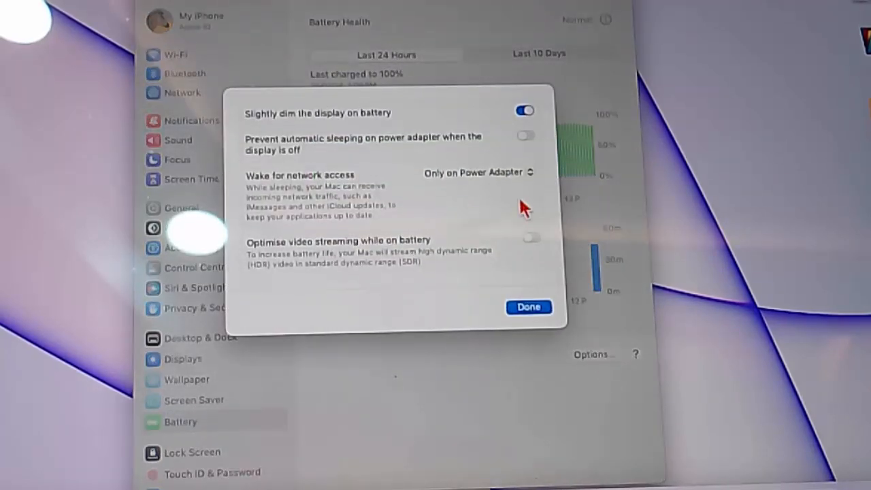
{"action": "mouse_move", "coordinate": [405, 365]}
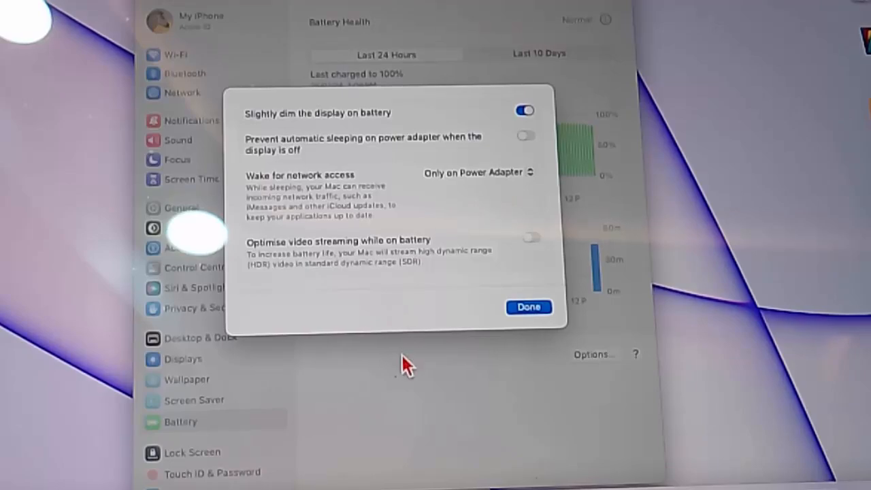
{"action": "left_click", "coordinate": [528, 308]}
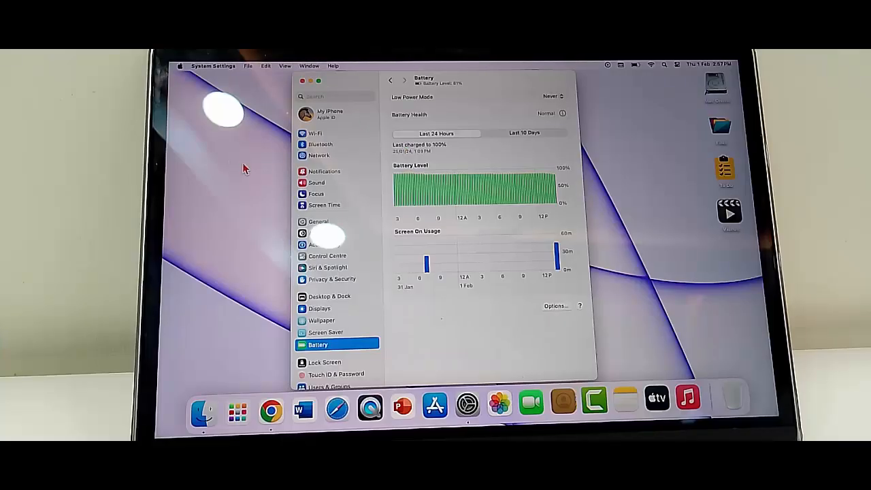